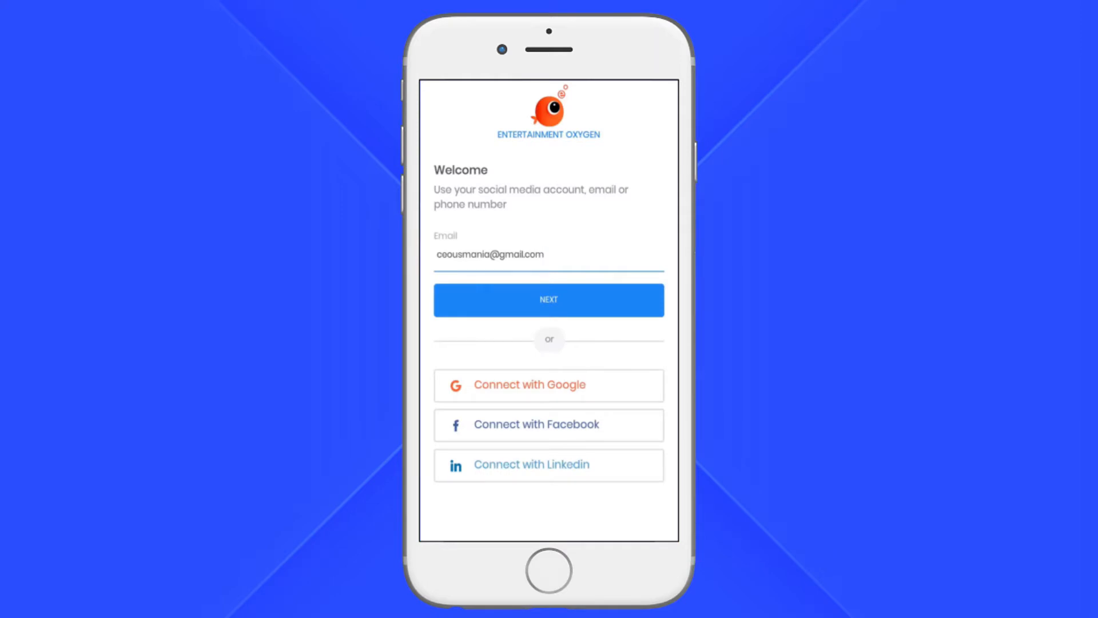
Continue past the email step, enter the password and sign in to eoApp
left_click(549, 300)
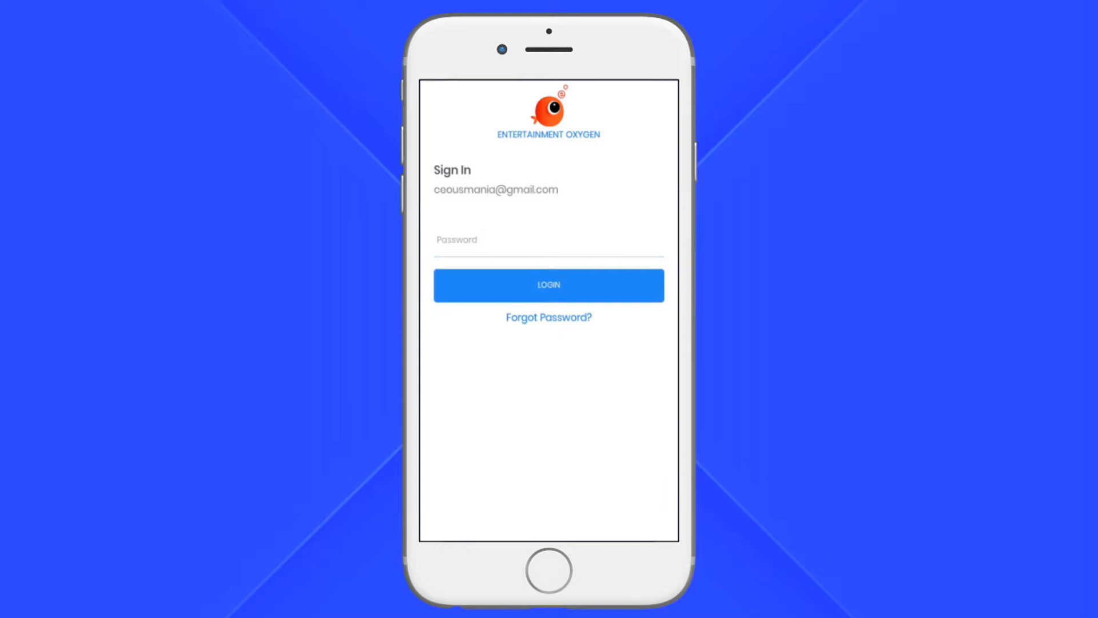
type("password")
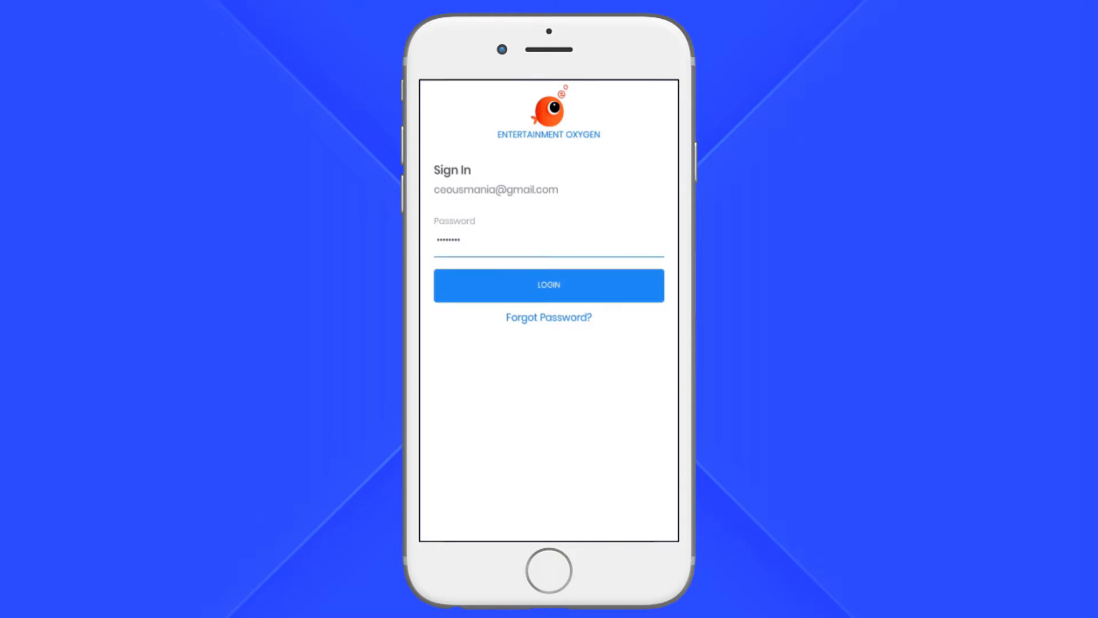
left_click(549, 285)
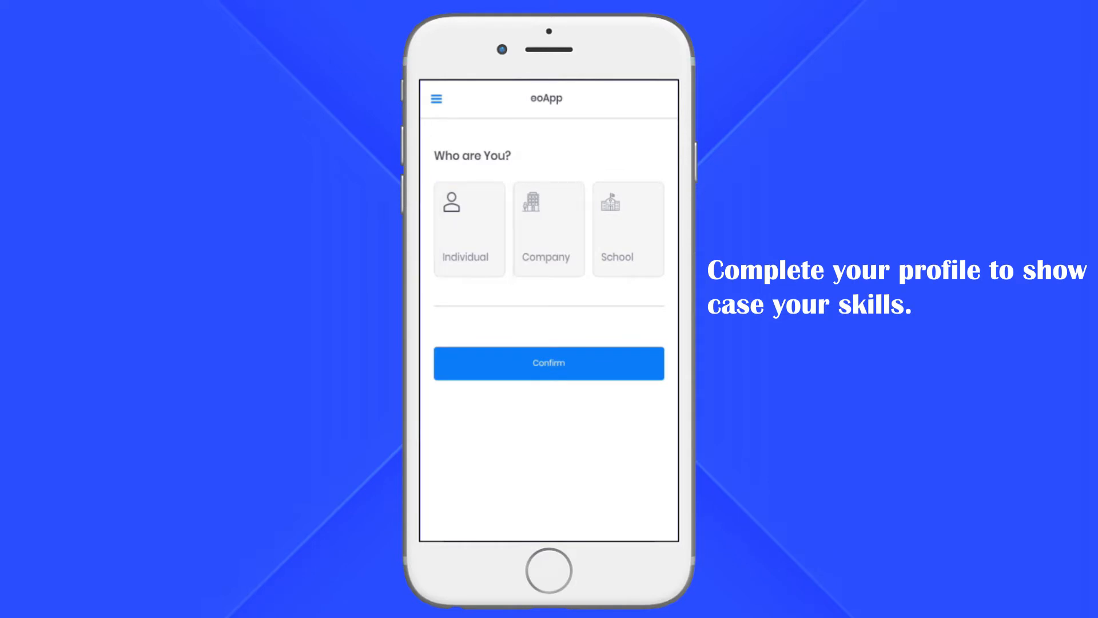
Choose Individual as the account type on 'Who are You?' and confirm it
left_click(627, 229)
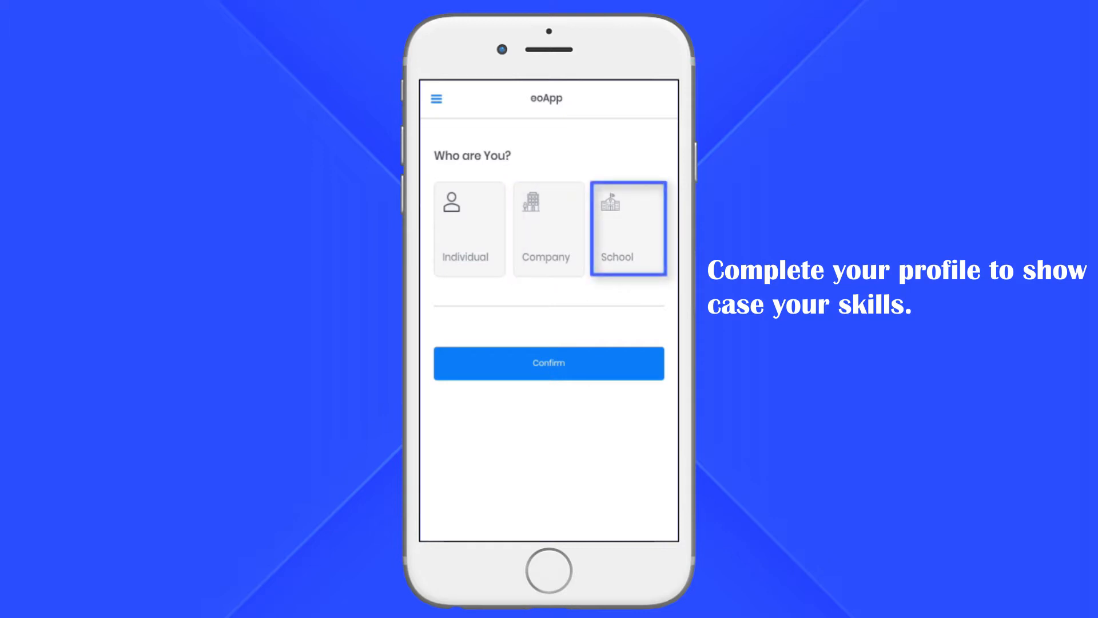
left_click(469, 229)
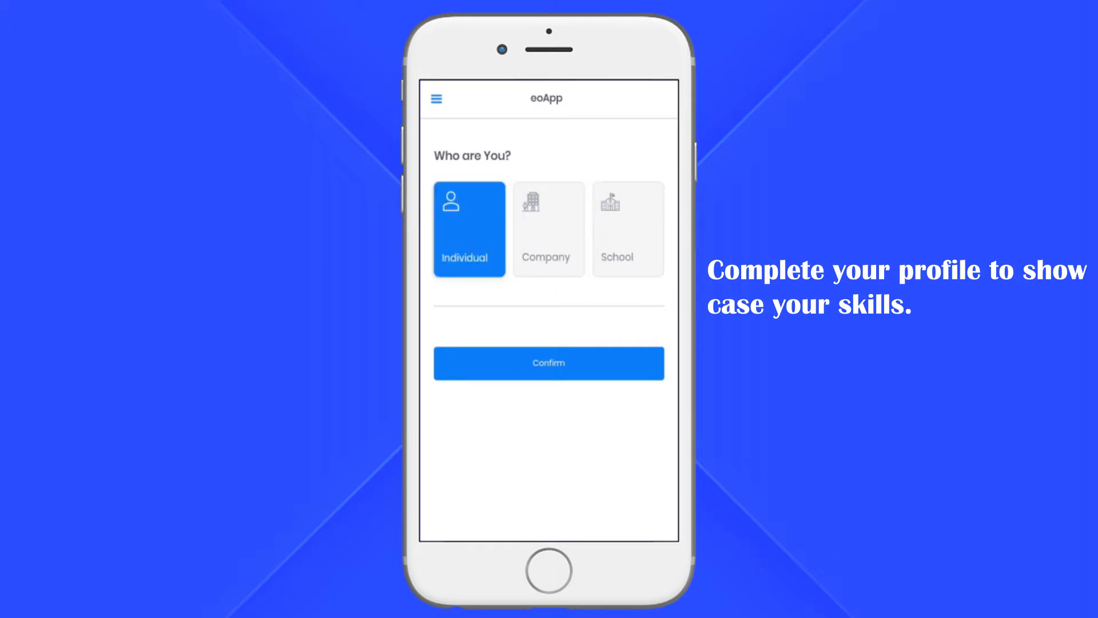
left_click(549, 362)
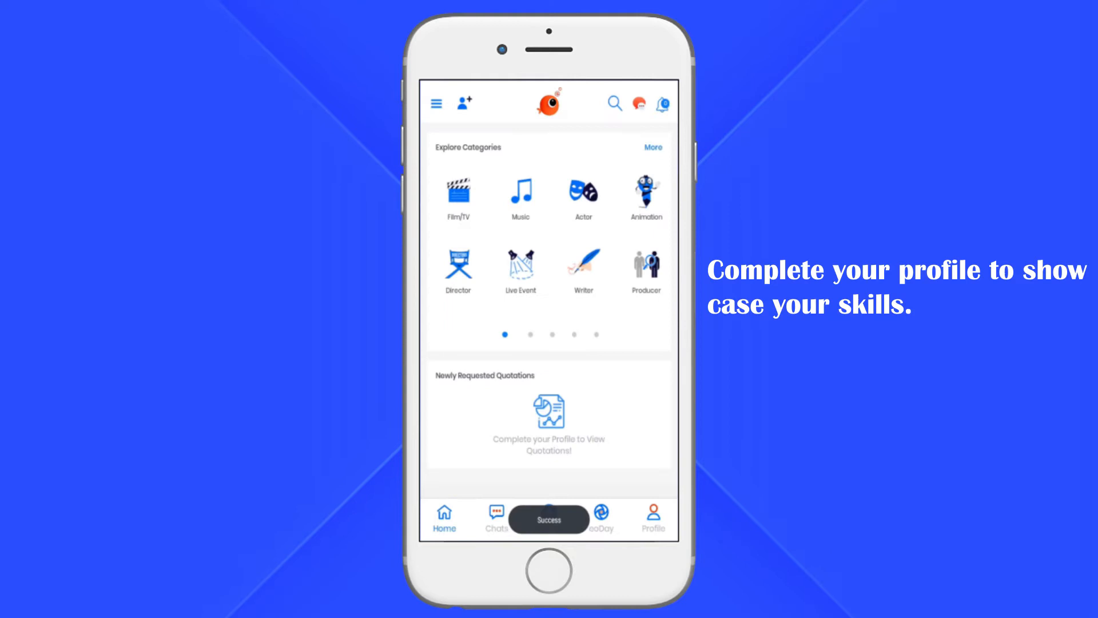
Edit the profile and set the portrait as the profile photo
left_click(654, 517)
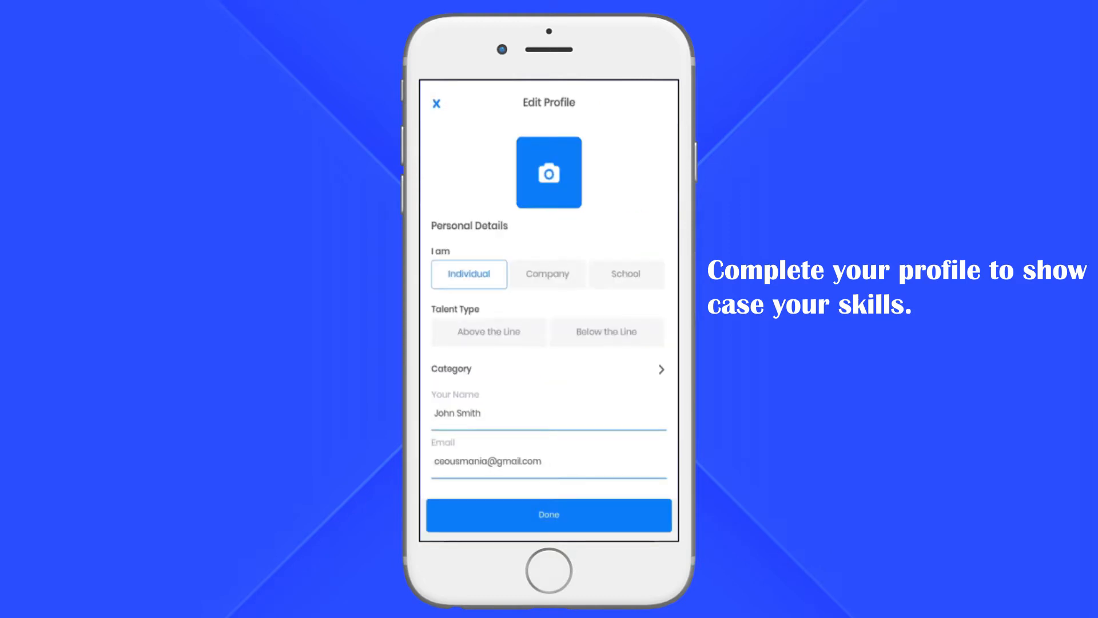
left_click(549, 172)
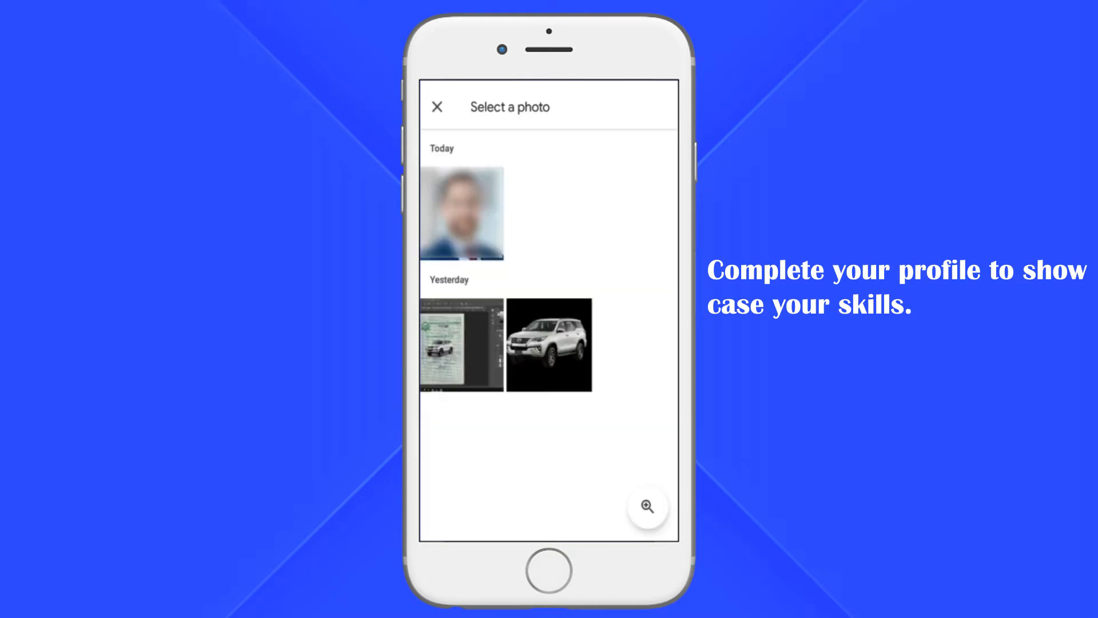
left_click(462, 215)
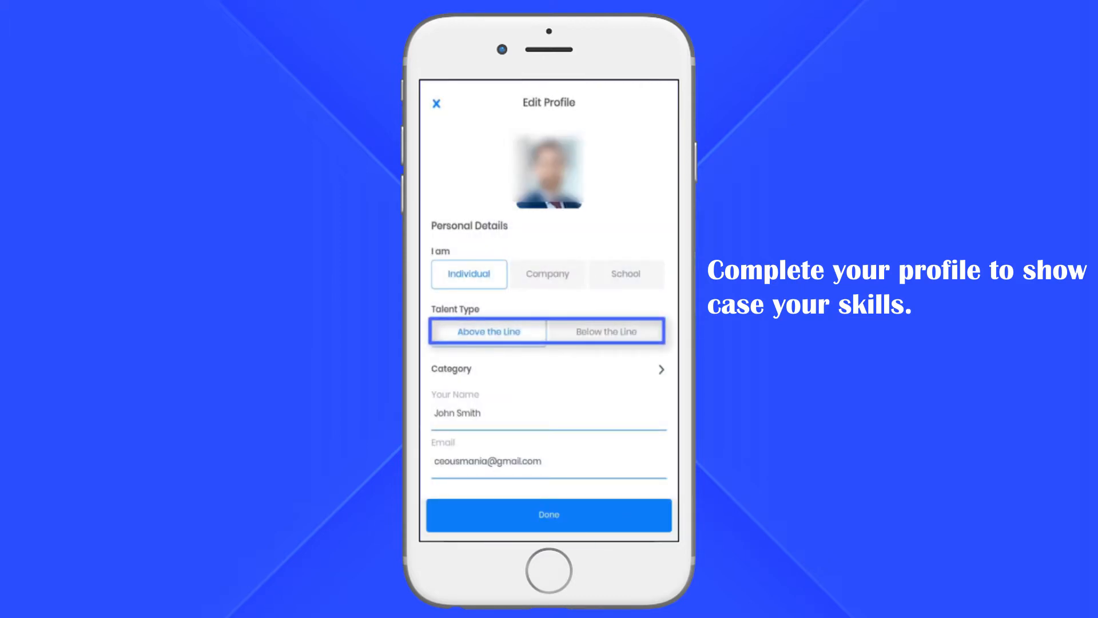
Select Above the Line talent type with Singer as the talent category
left_click(549, 368)
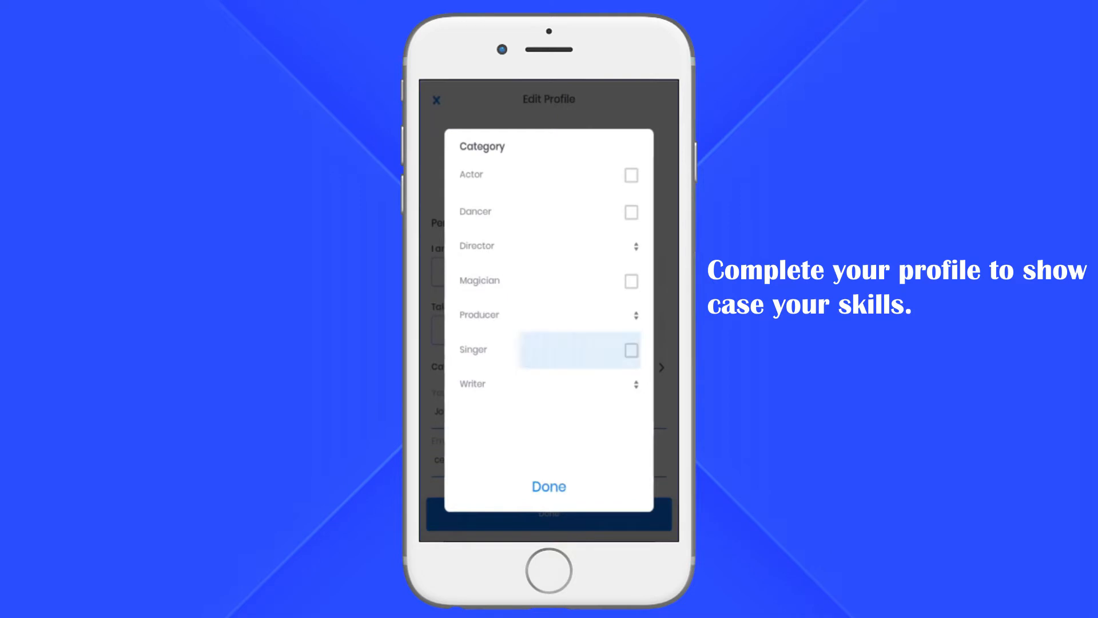
left_click(631, 350)
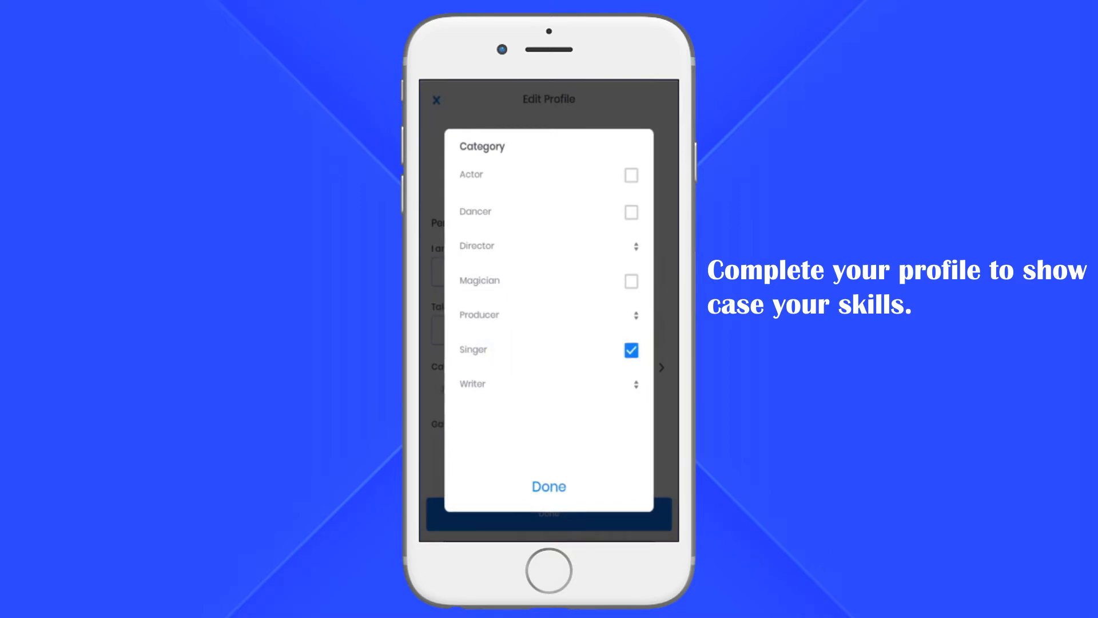
left_click(549, 486)
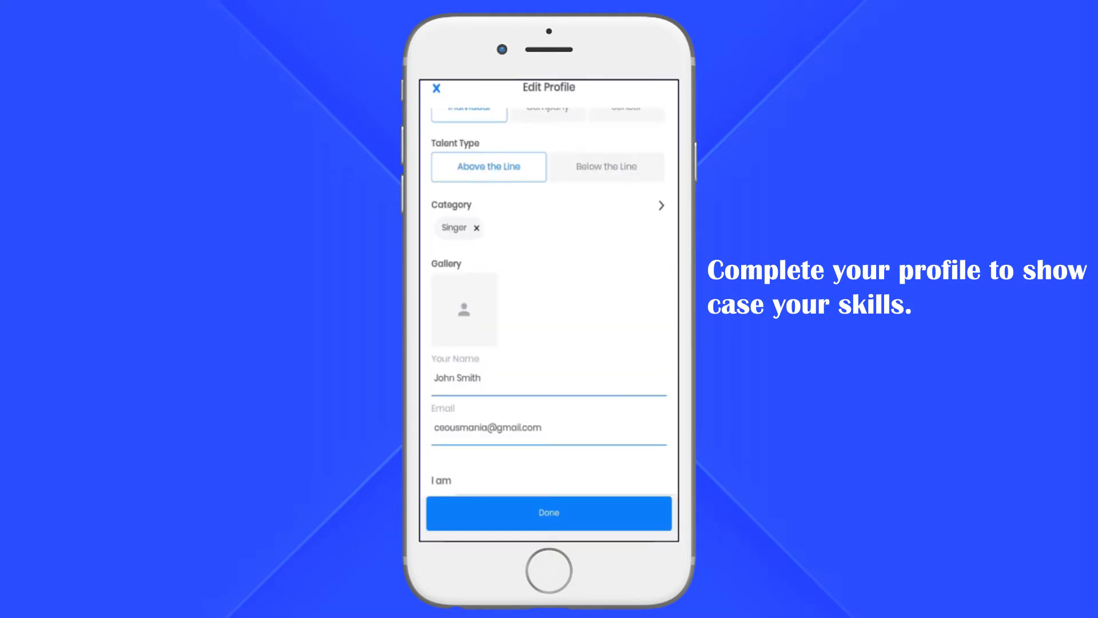
Add two singer pictures to the profile gallery and review the contact and location fields
left_click(464, 309)
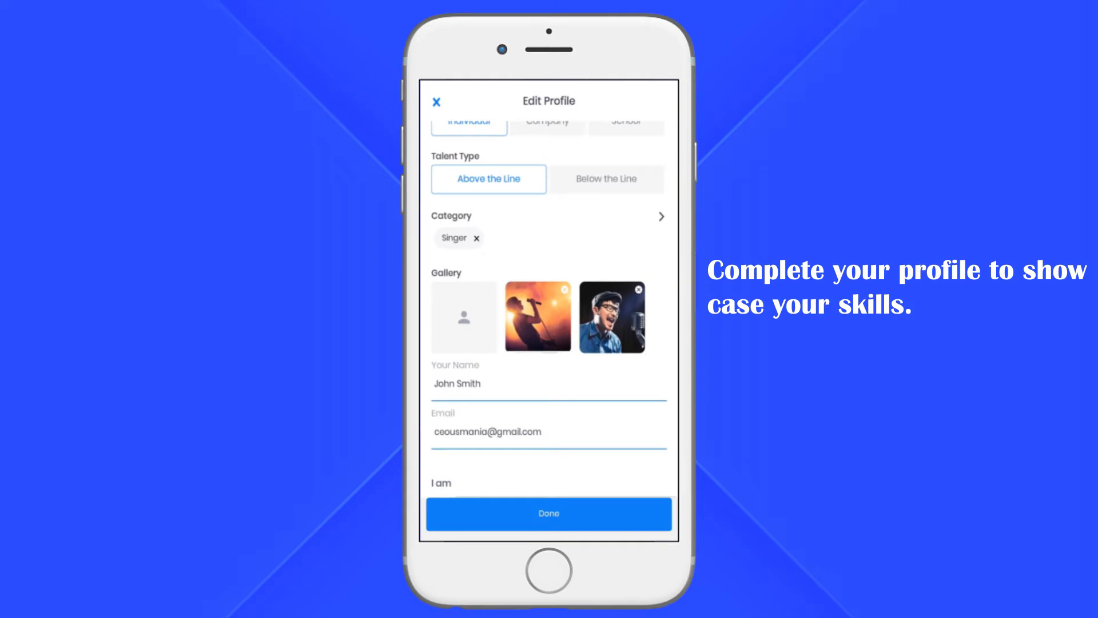
scroll("down", 3)
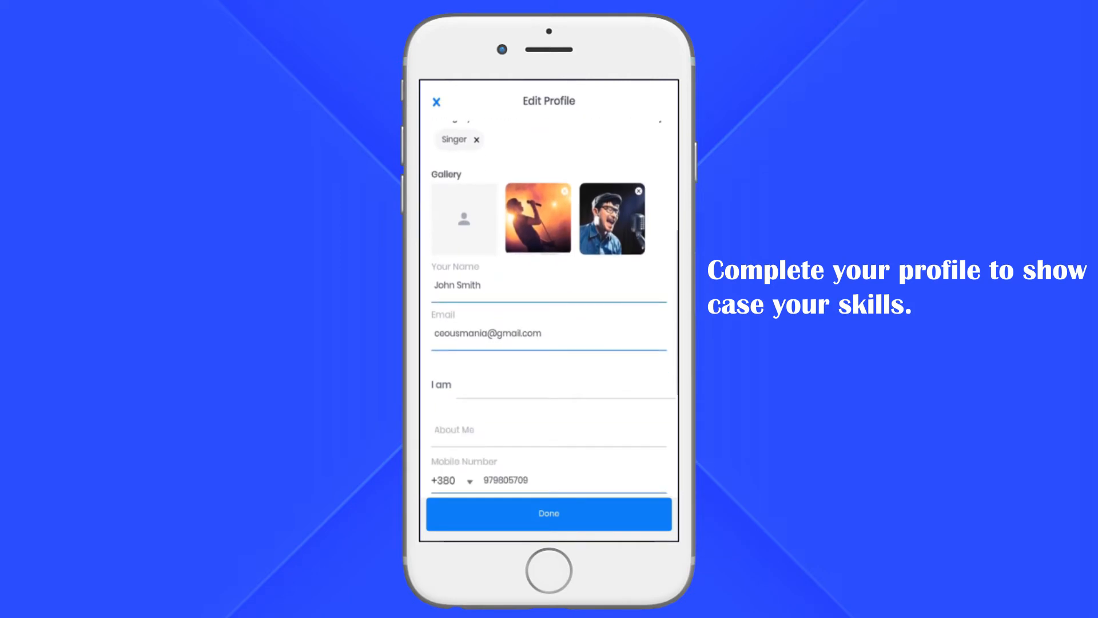
scroll("down", 3)
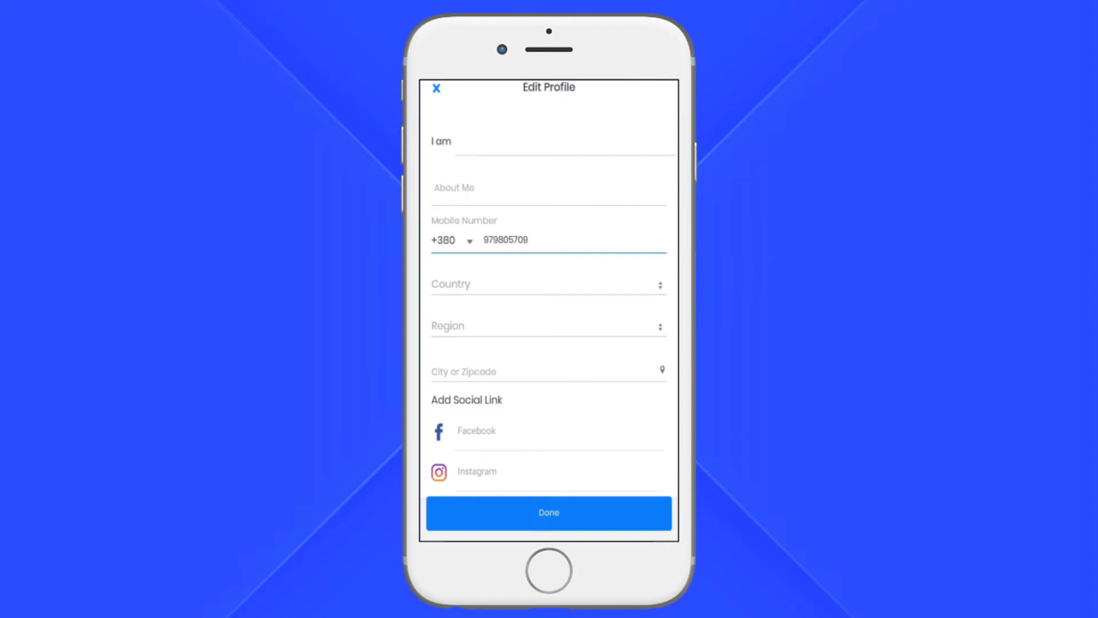
Save the completed profile and browse people in the Actor category from home
left_click(550, 513)
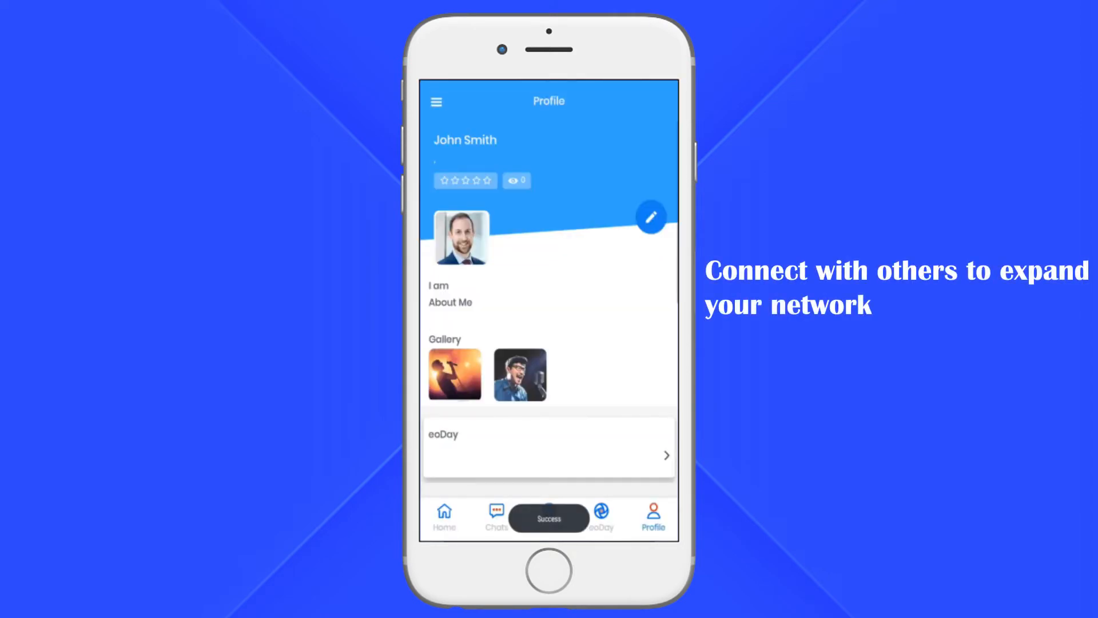
left_click(444, 516)
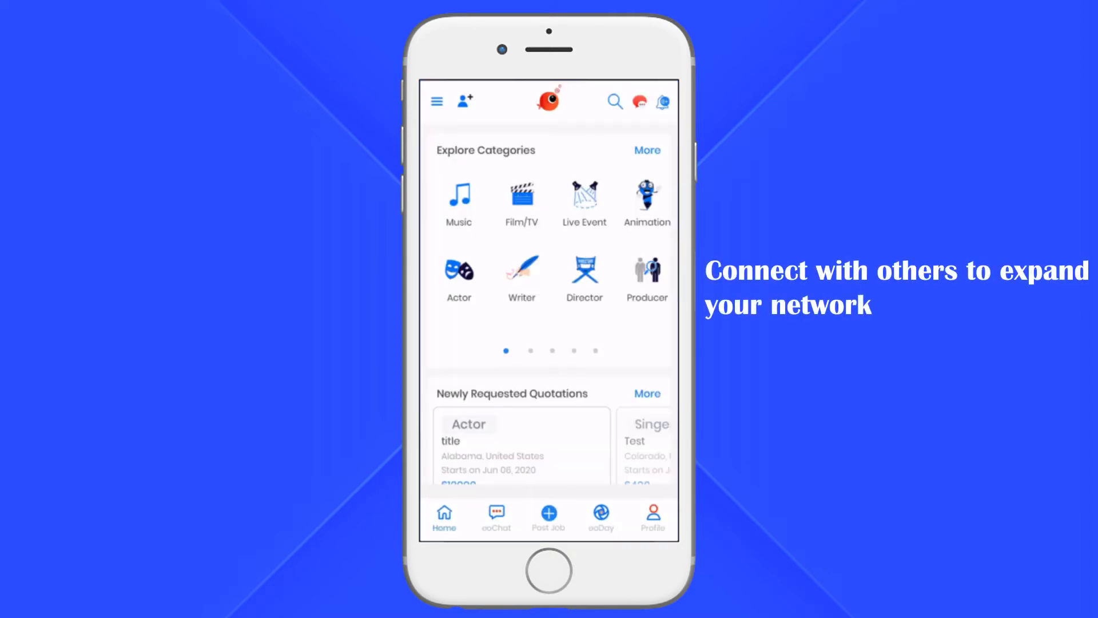
left_click(616, 102)
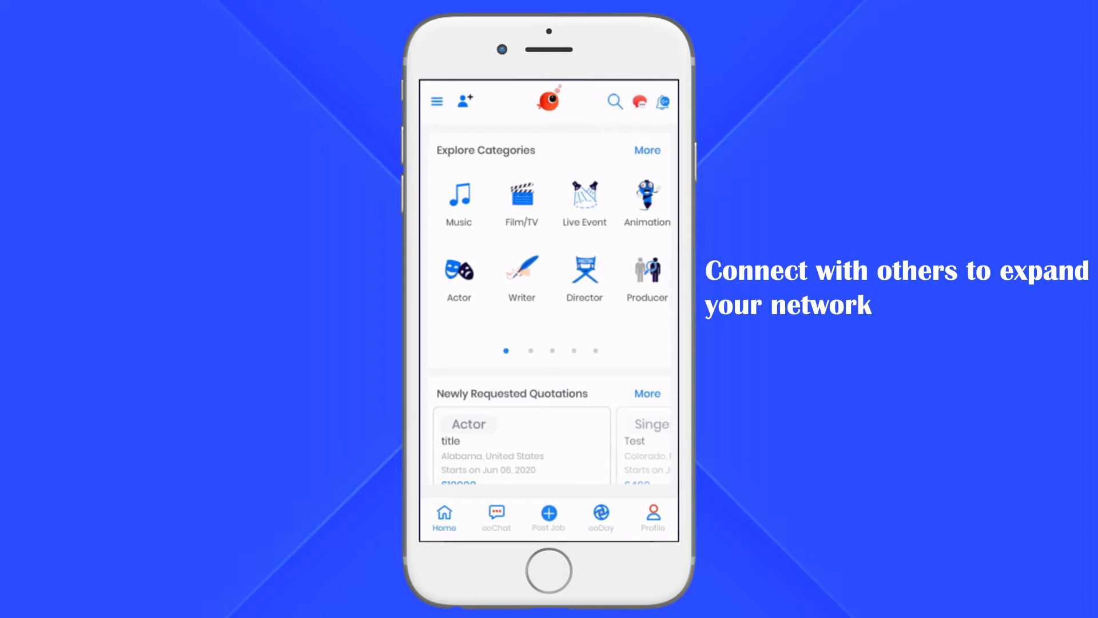
Send a connection request to the actor from California, United States
scroll("left", 3)
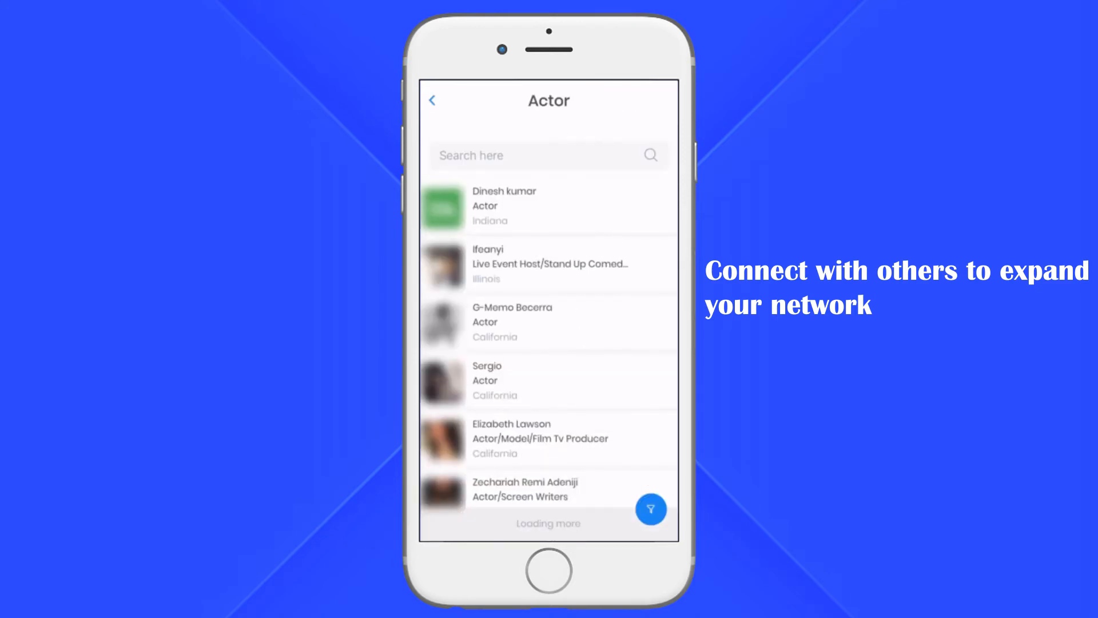
scroll("down", 3)
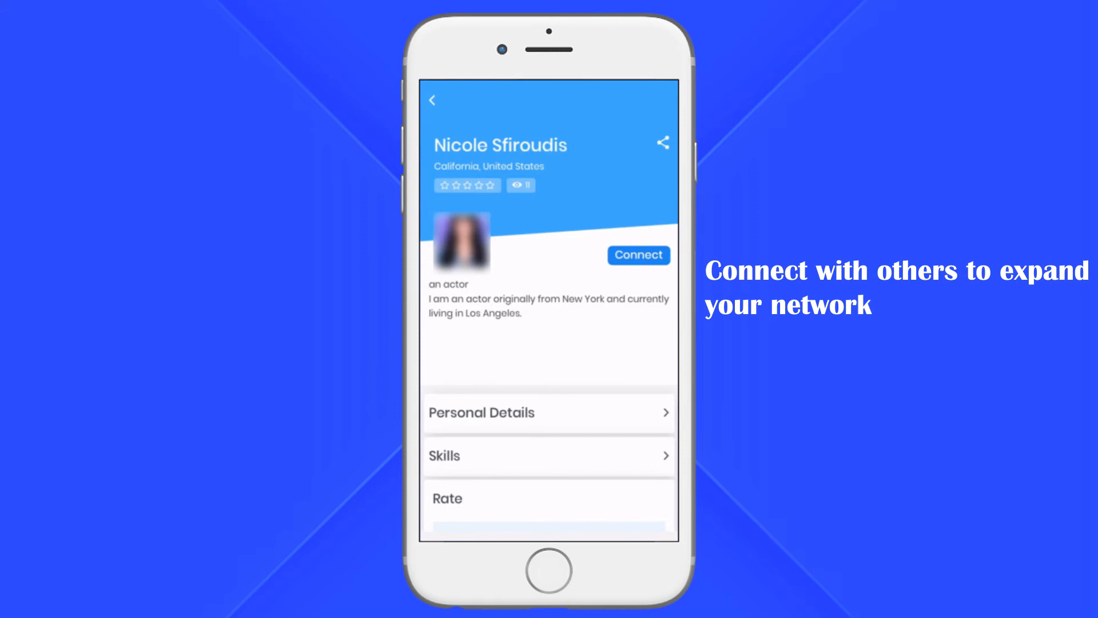
left_click(639, 255)
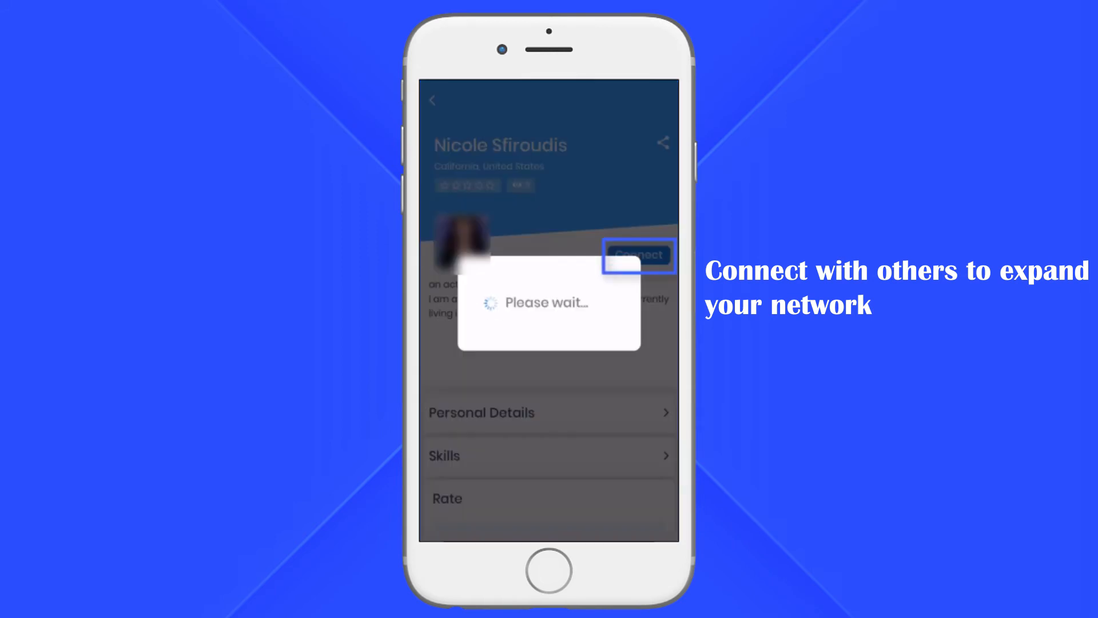
left_click(638, 255)
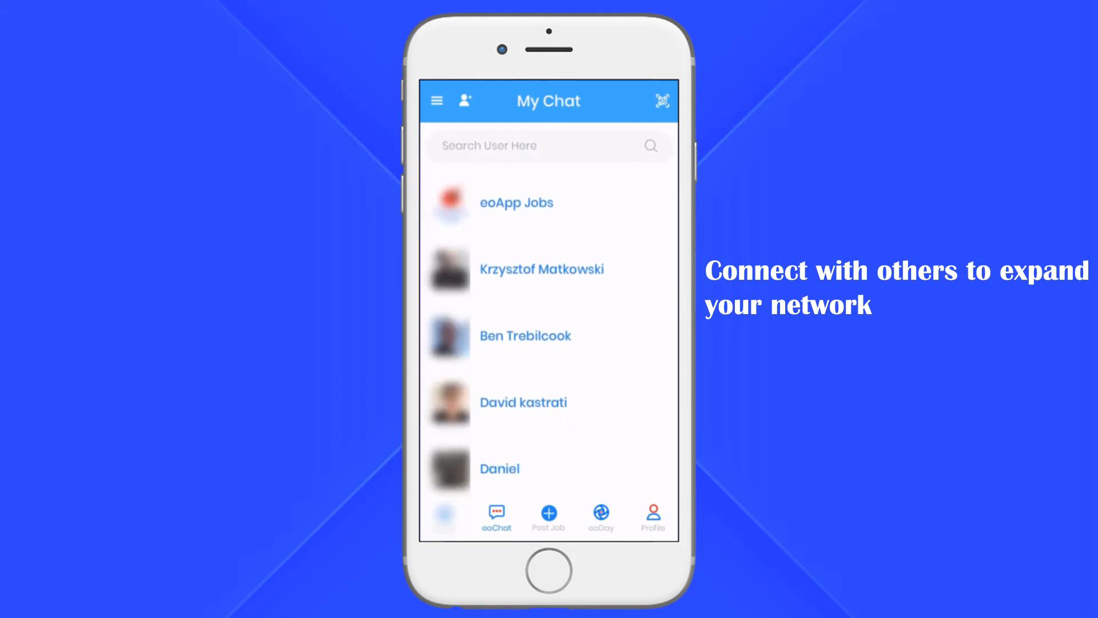
View the conversation with eoApp Jobs, then return to the home screen
left_click(516, 202)
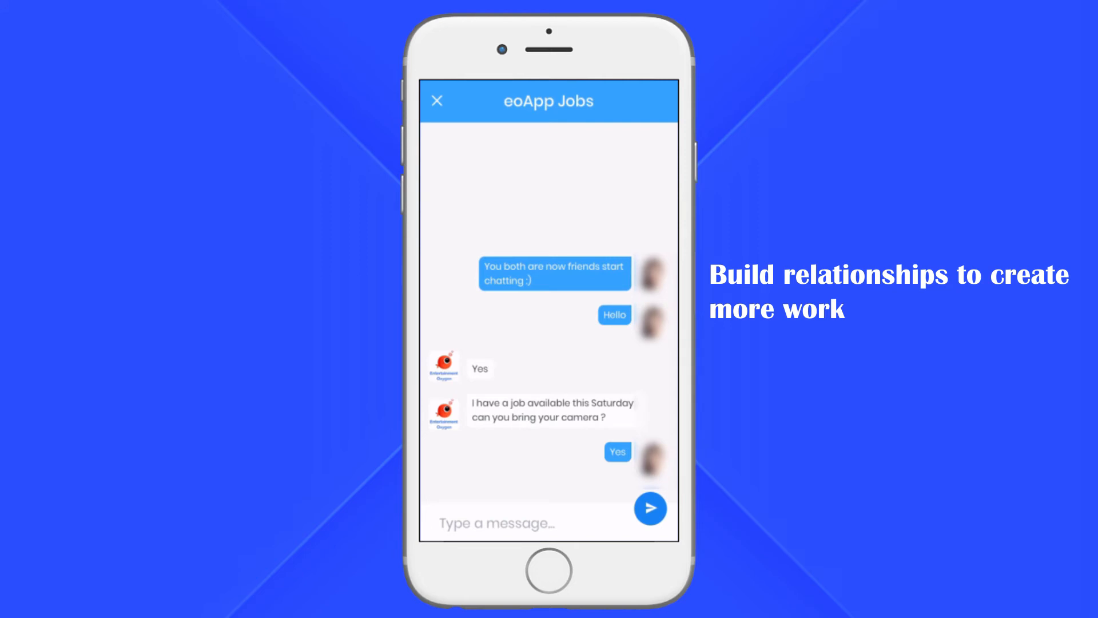
left_click(437, 101)
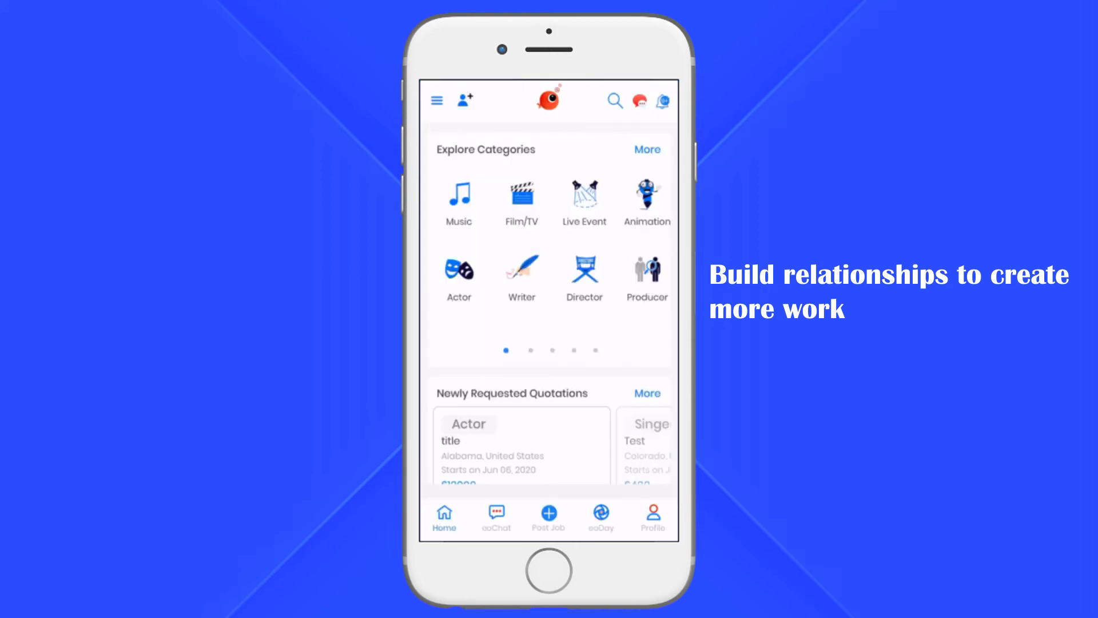
Search 'EoApp', view the eoApp Jobs company profile and start a quote request
left_click(615, 100)
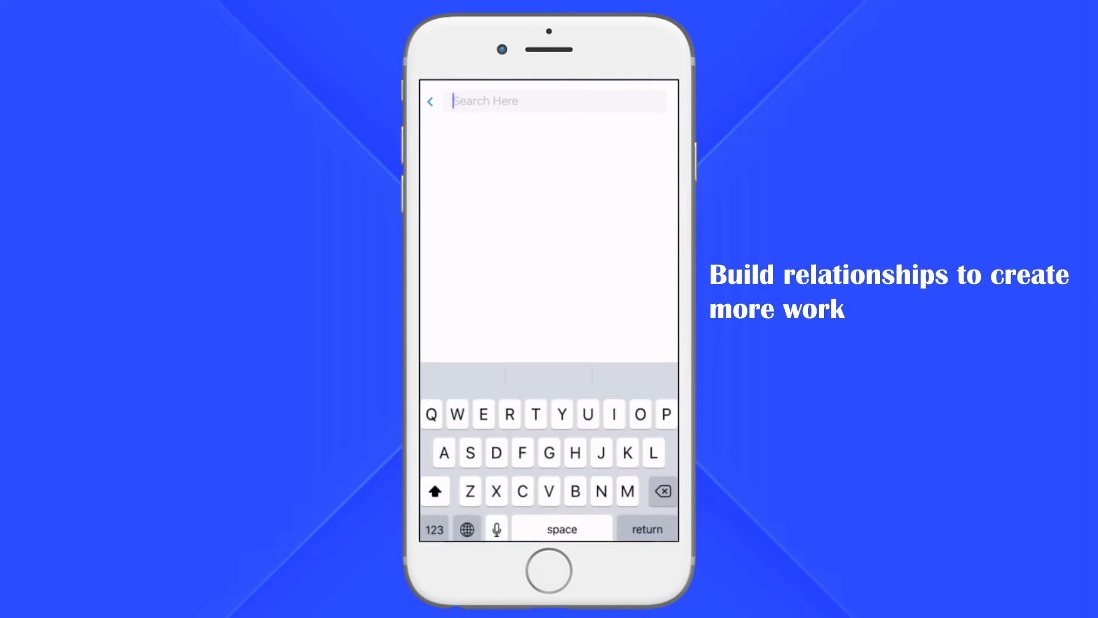
type("EoApp")
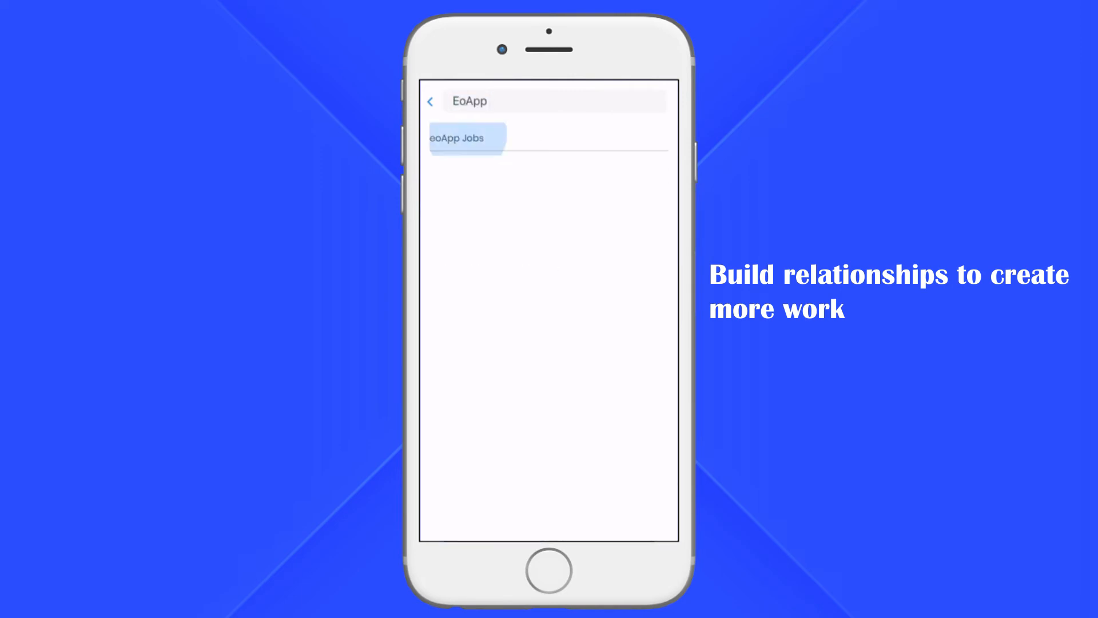
left_click(464, 138)
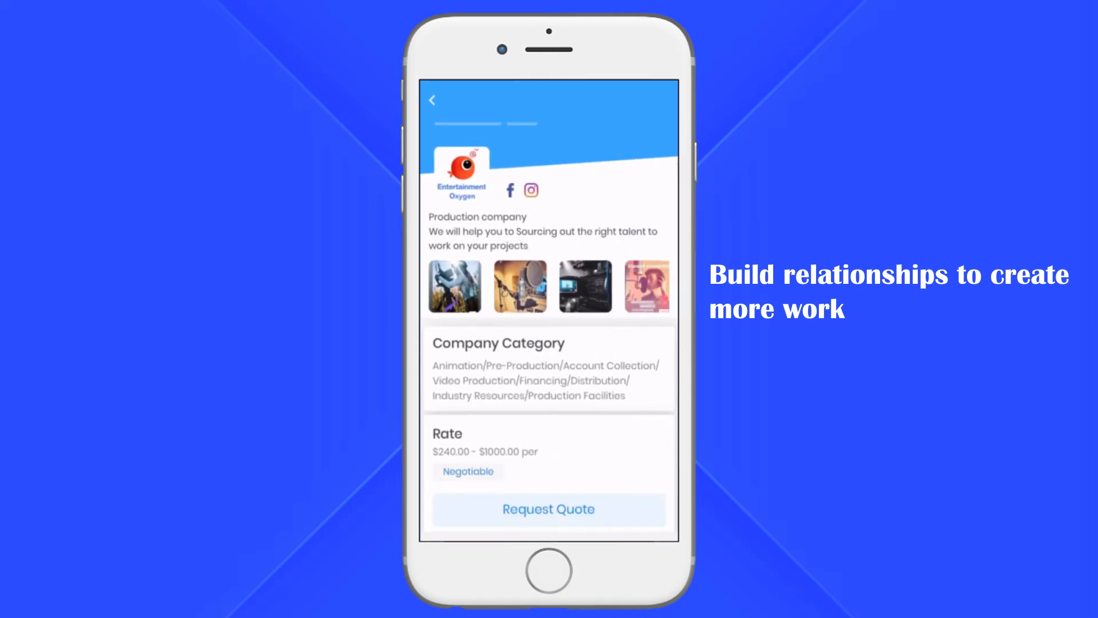
scroll("down", 3)
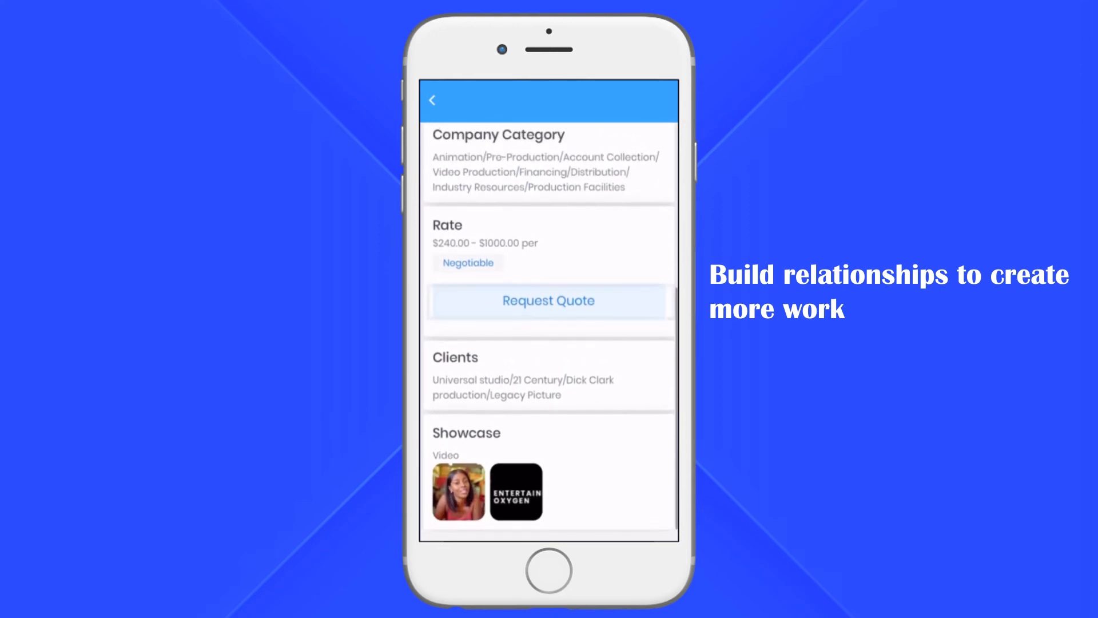
left_click(548, 300)
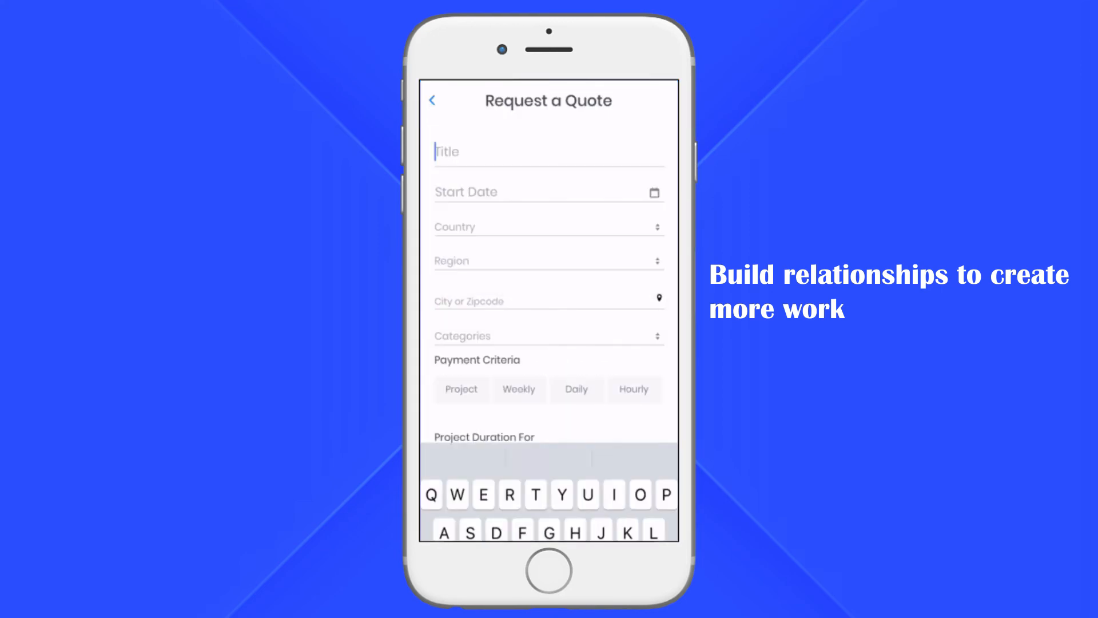
Submit a 'Red Card' quote request in Beverly Hills, CA, USA with a category, 500 budget and Funded status
type("Red Card")
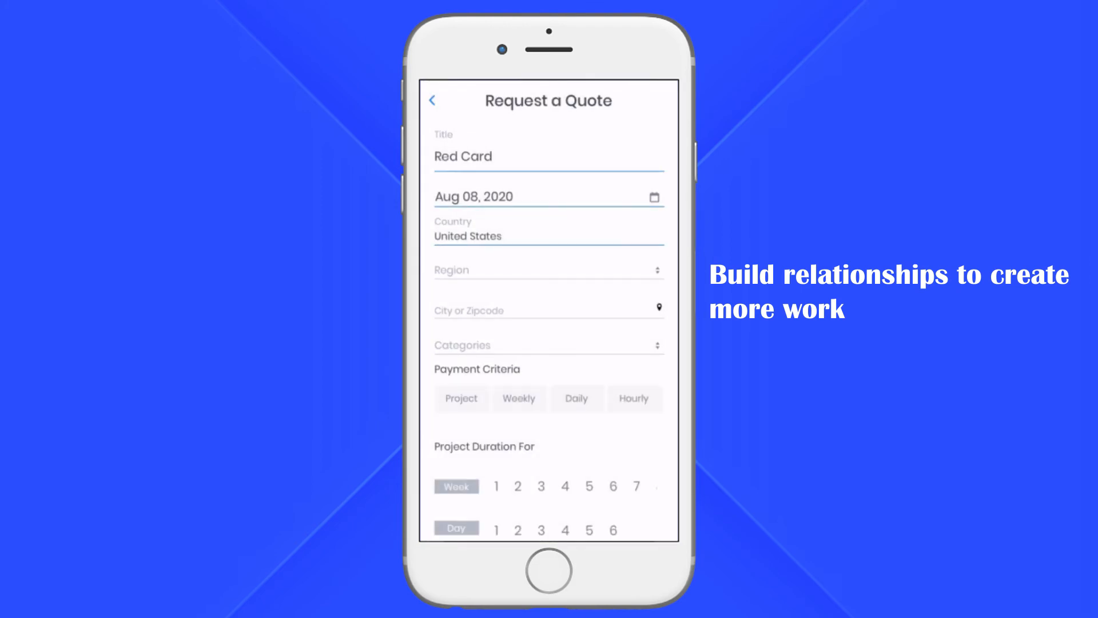
left_click(549, 268)
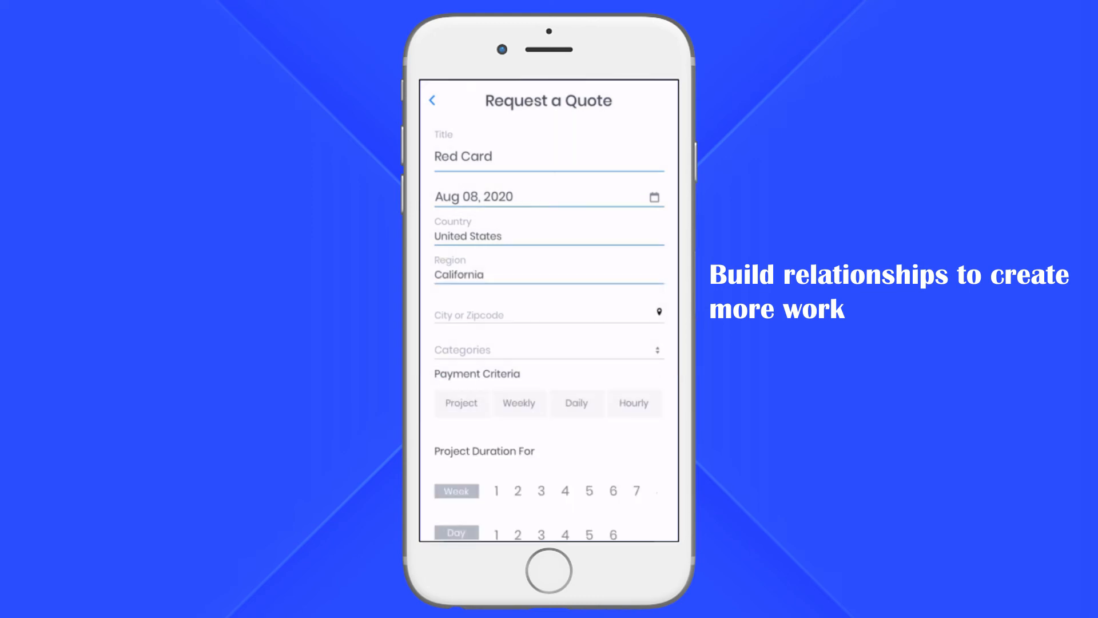
type("Beverly Hills, CA, USA")
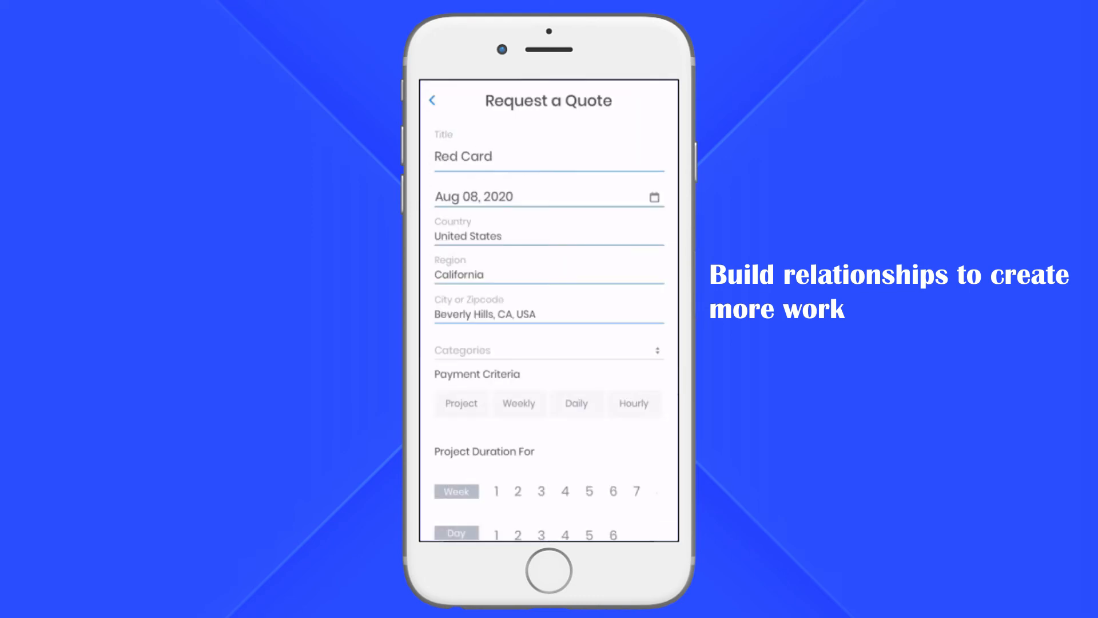
left_click(548, 350)
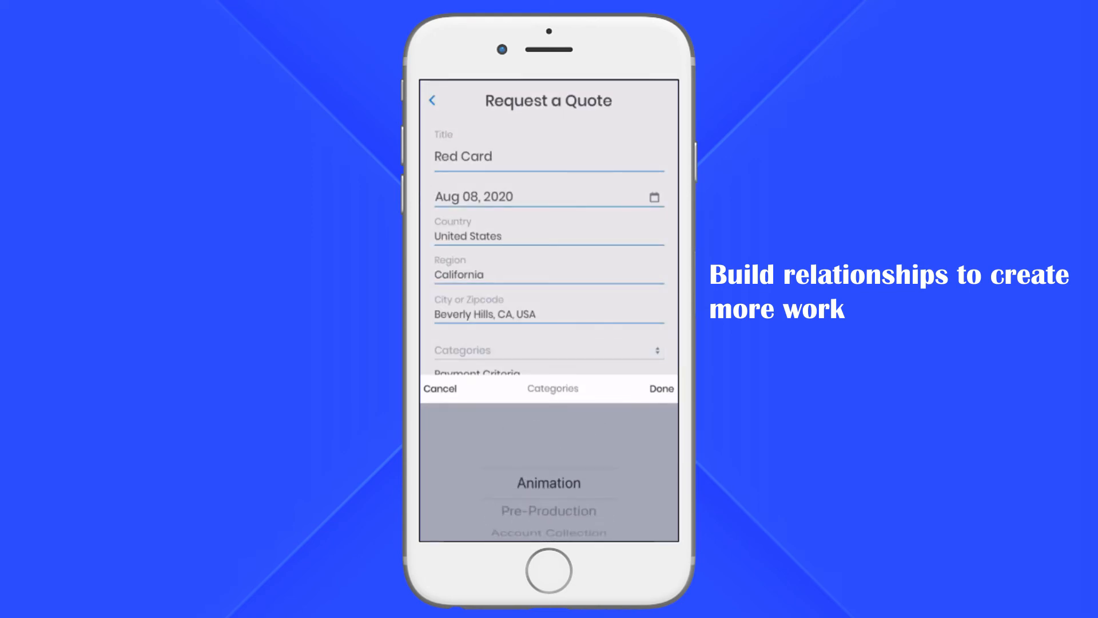
left_click(662, 389)
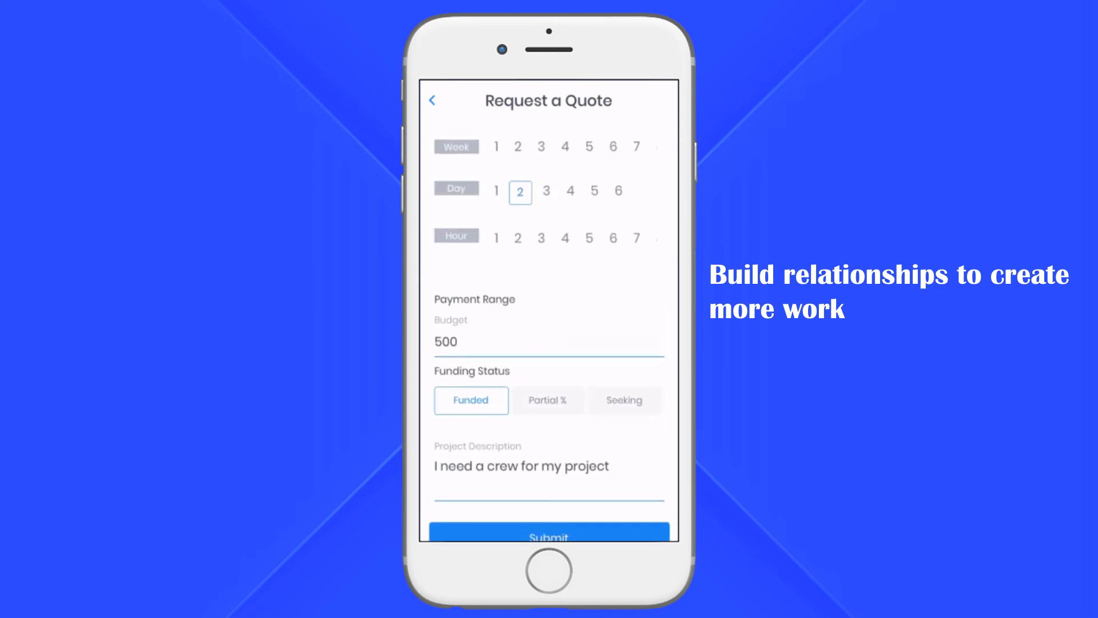
left_click(548, 538)
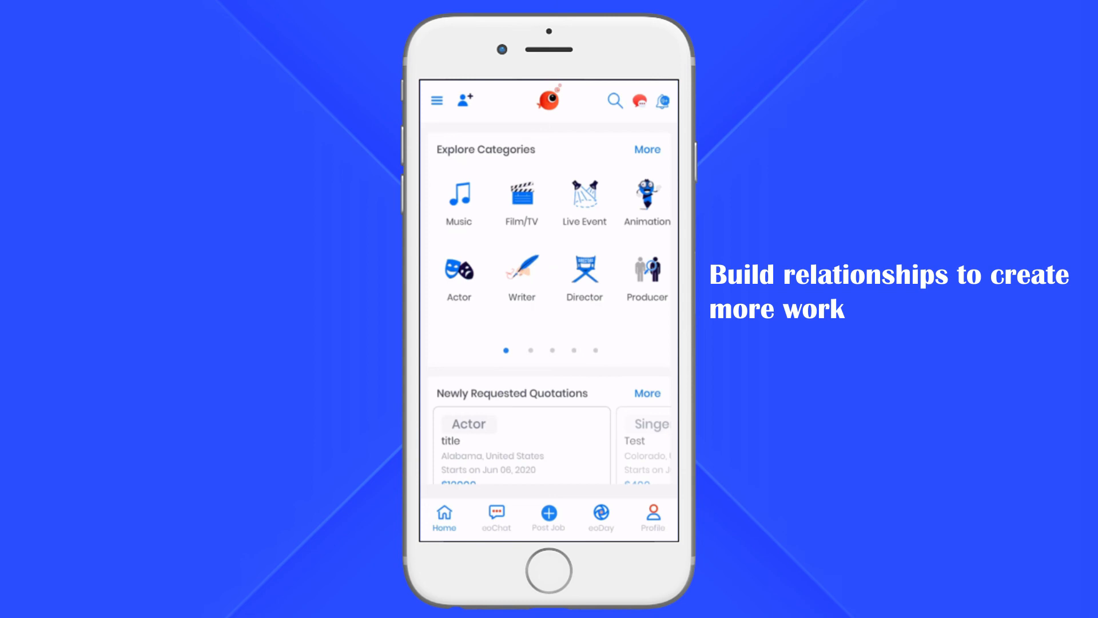
Start a new blank job posting from the Post Job tab and look over its fields
left_click(549, 516)
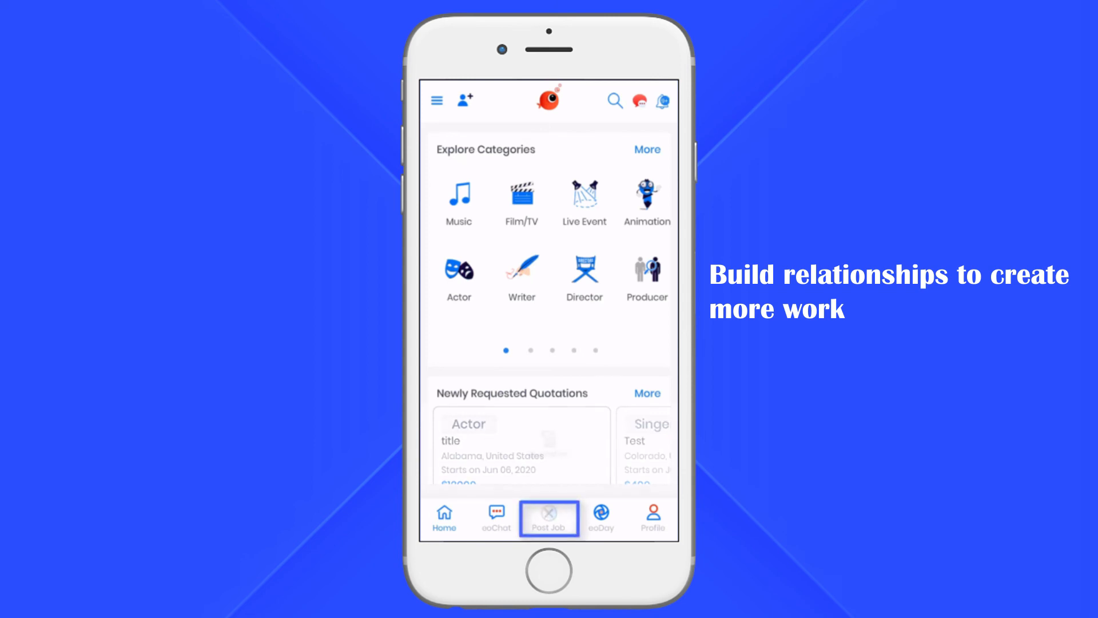
left_click(549, 519)
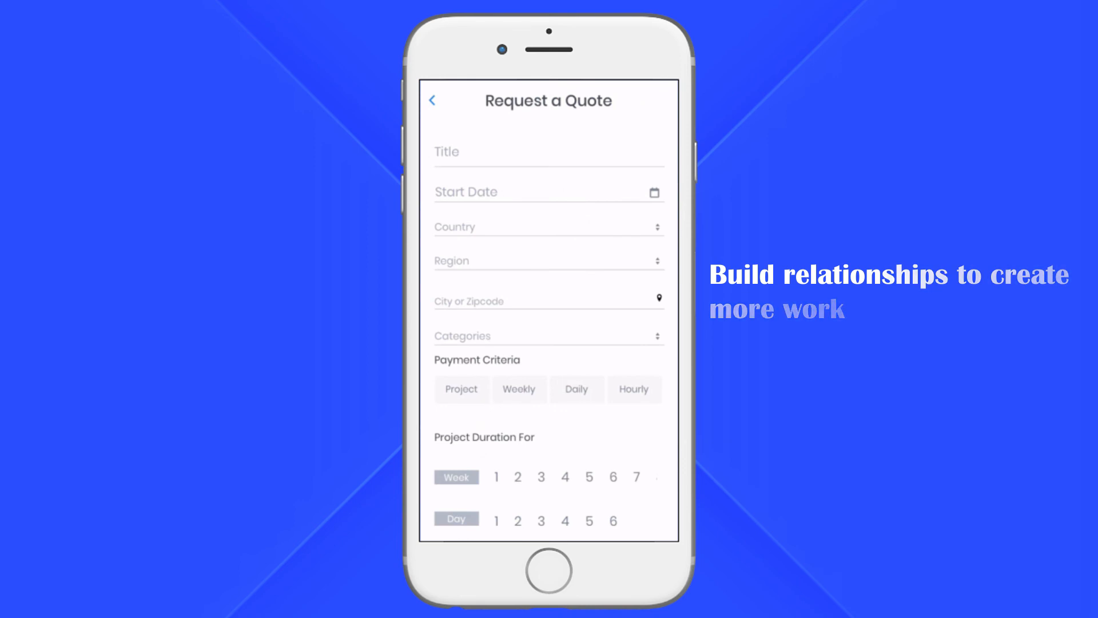
scroll("down", 3)
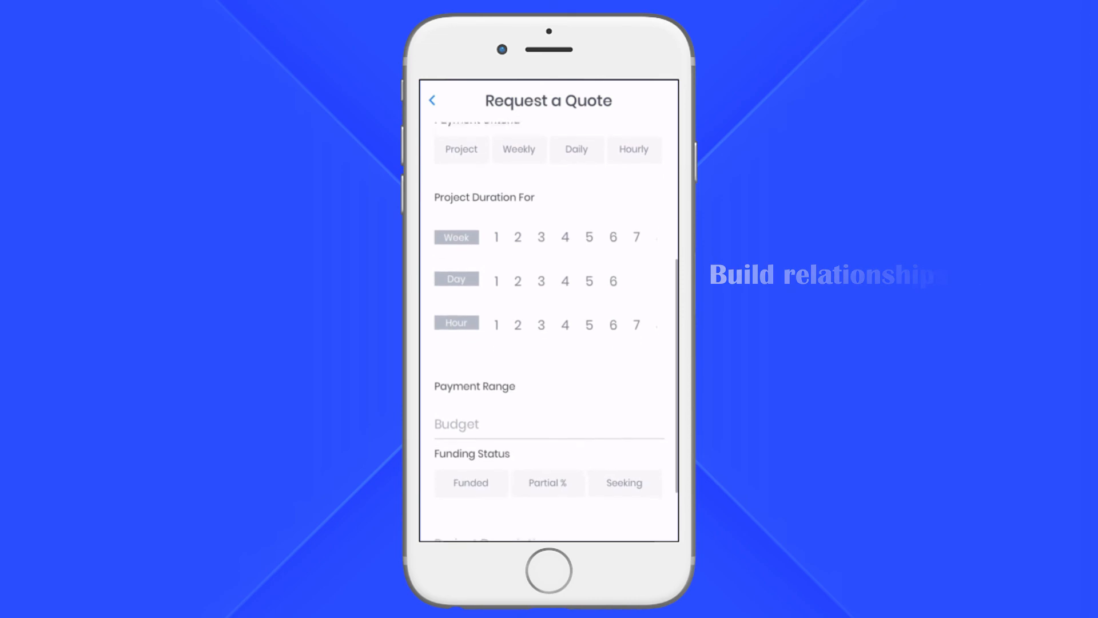